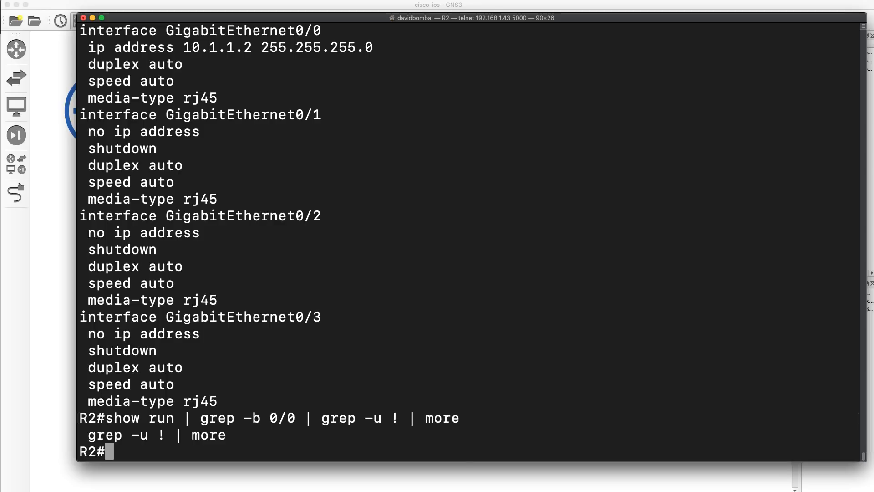
Run show run filtered from 0/0 until !, then page through the full sh run output
text(show run | grep -b 0/0 | grep -u !)
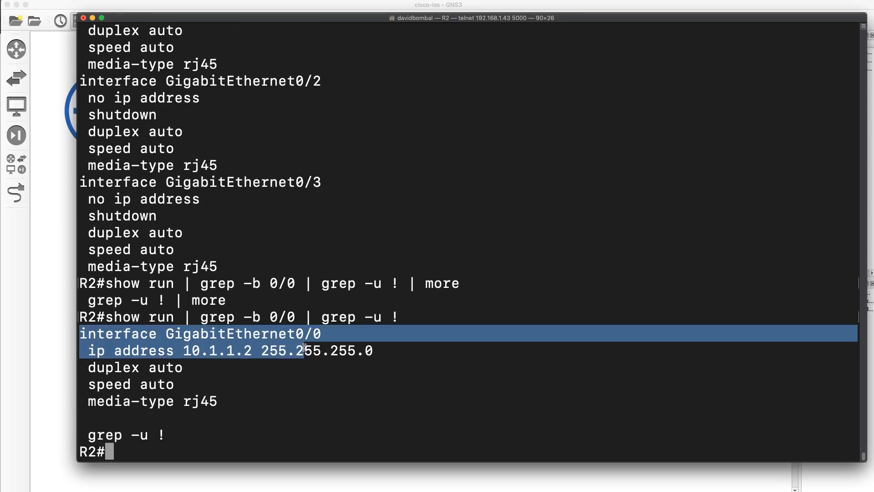
double_click(242, 333)
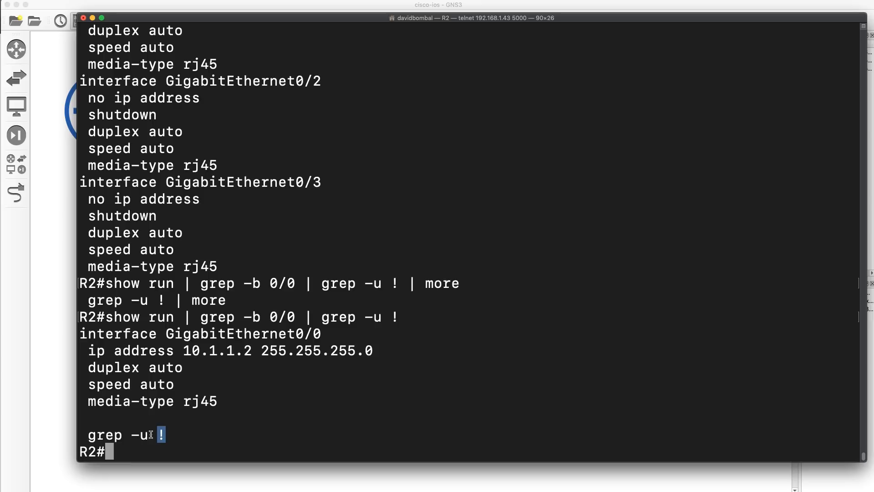
text(sh run)
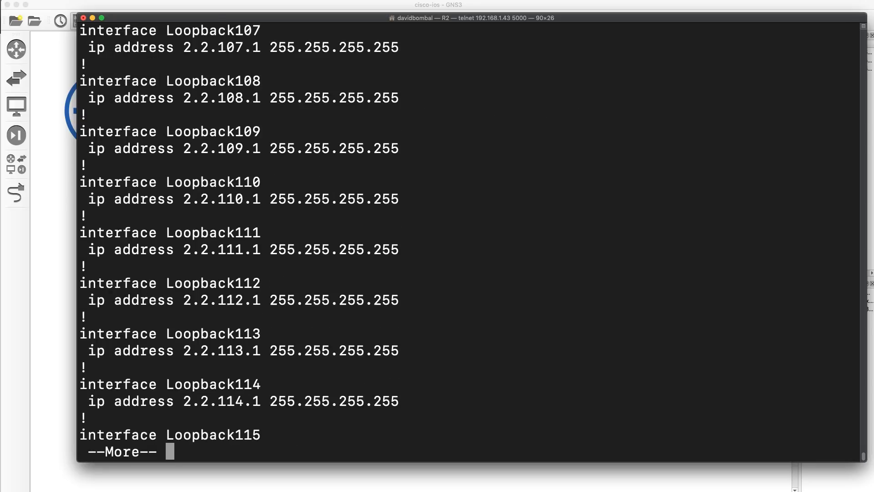
key(space)
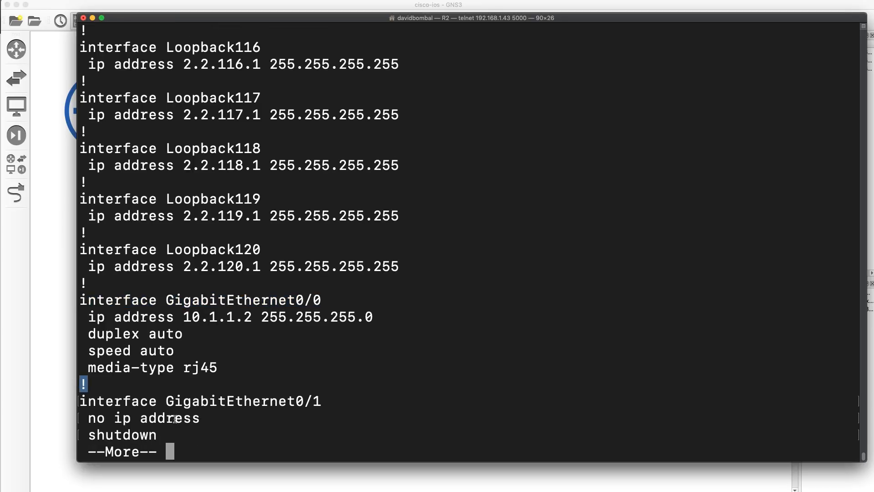
key(space)
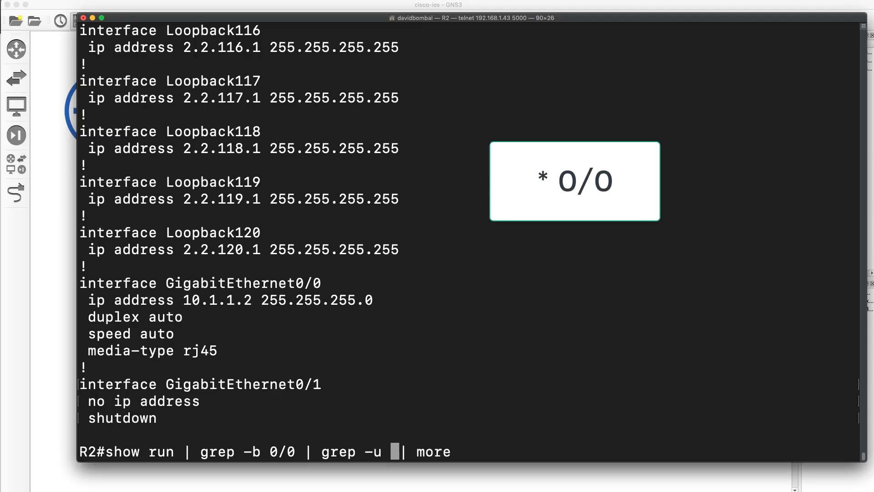
Filter show run from 0/0 until a login line, marking the 0/0 match and paging to the prompt
text(logi)
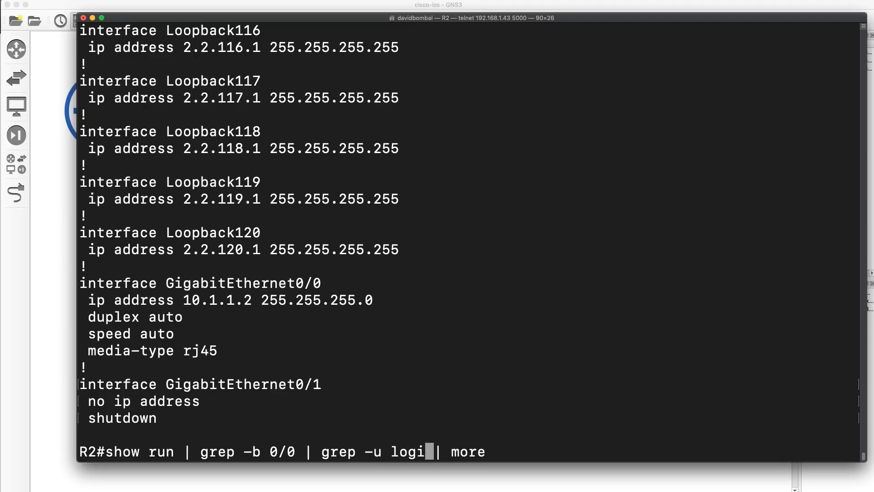
text(n)
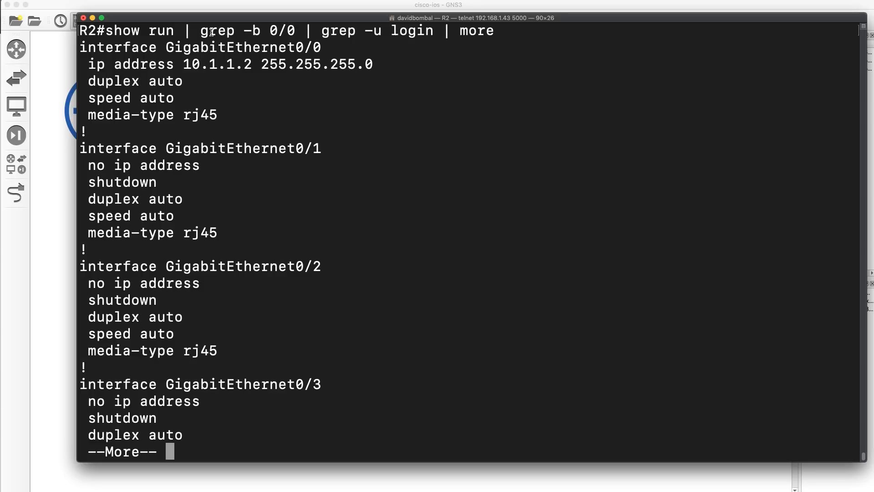
double_click(309, 47)
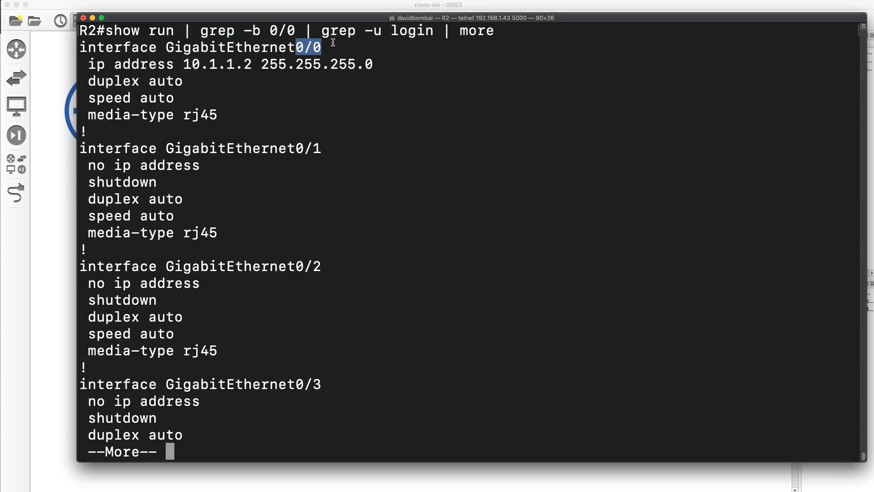
mouse_move(276, 63)
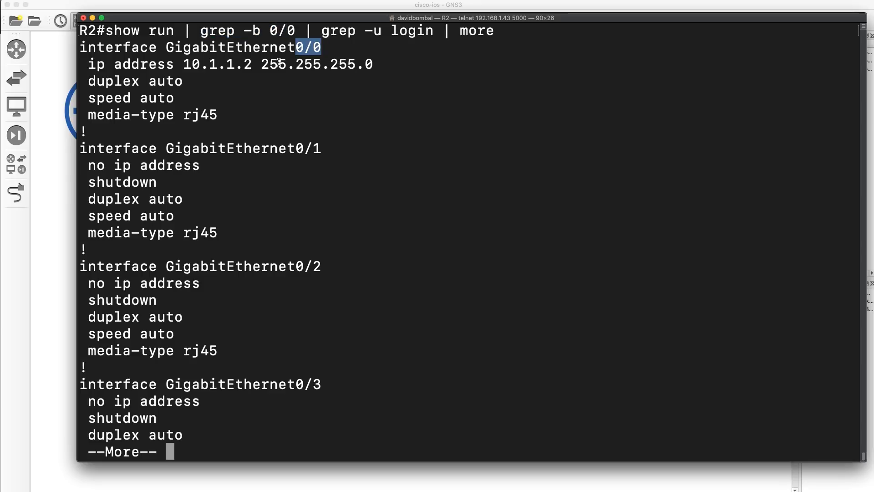
double_click(411, 31)
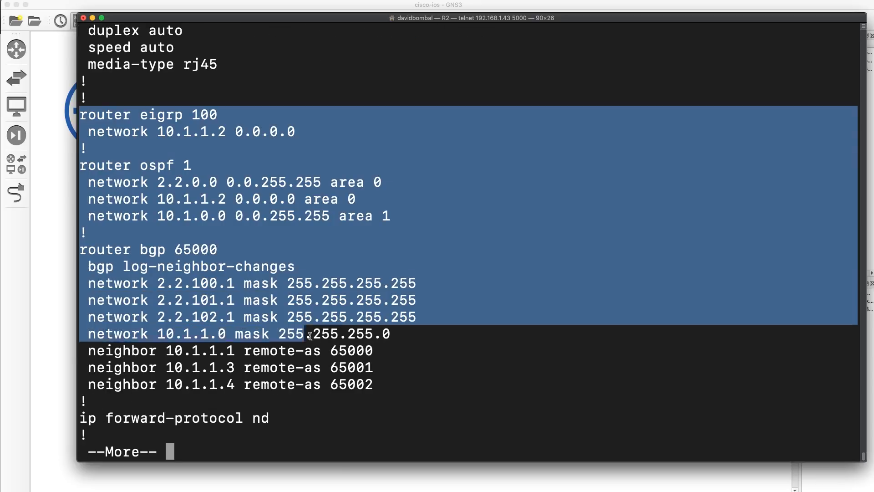
key(space)
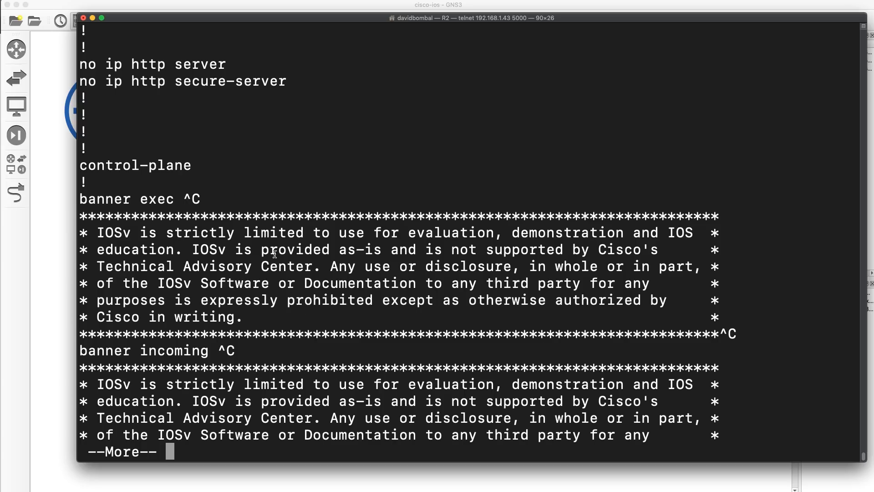
key(space)
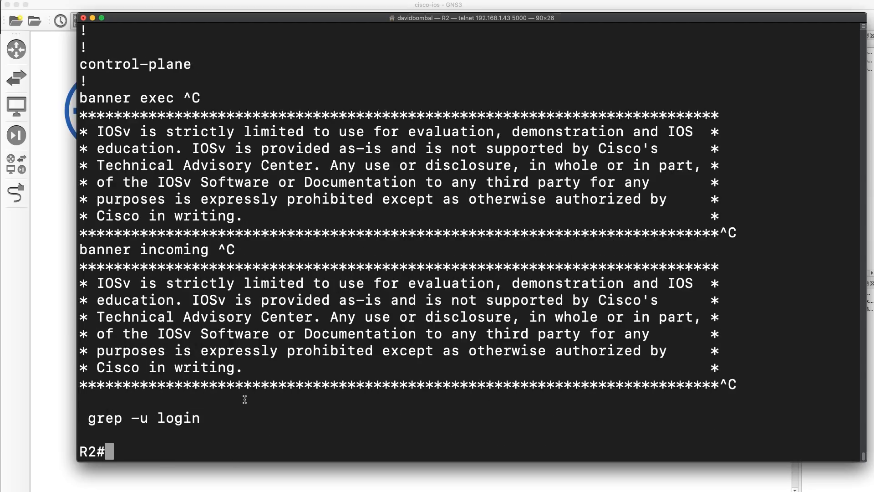
mouse_move(221, 63)
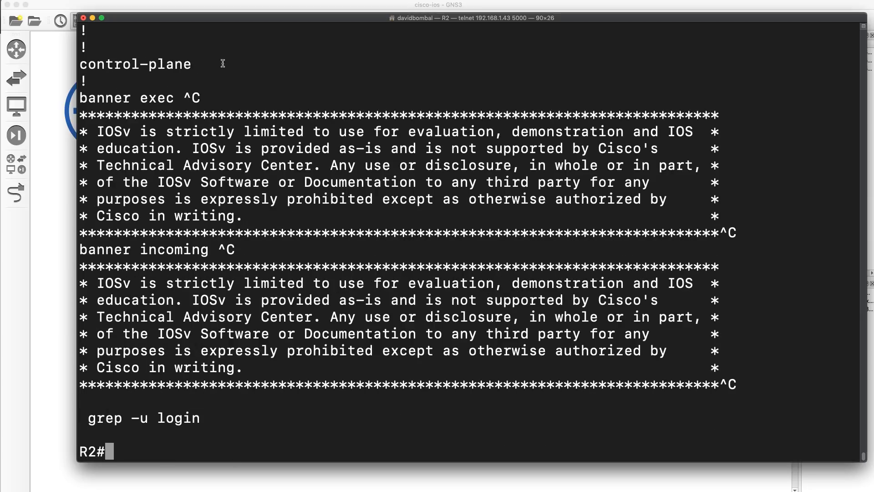
Change the until pattern to plane, run the filter and page through to the prompt
text(show run | grep -b 0/0 | grep -u login |)
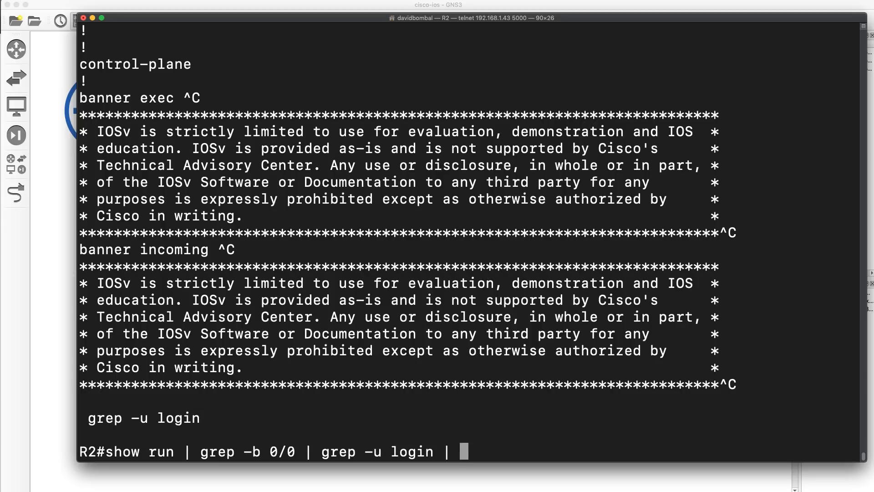
text(pla)
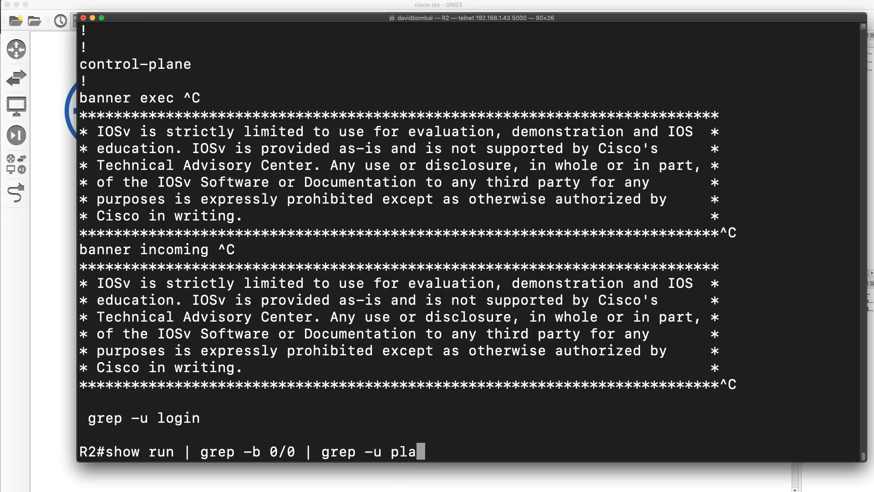
text(ne | more)
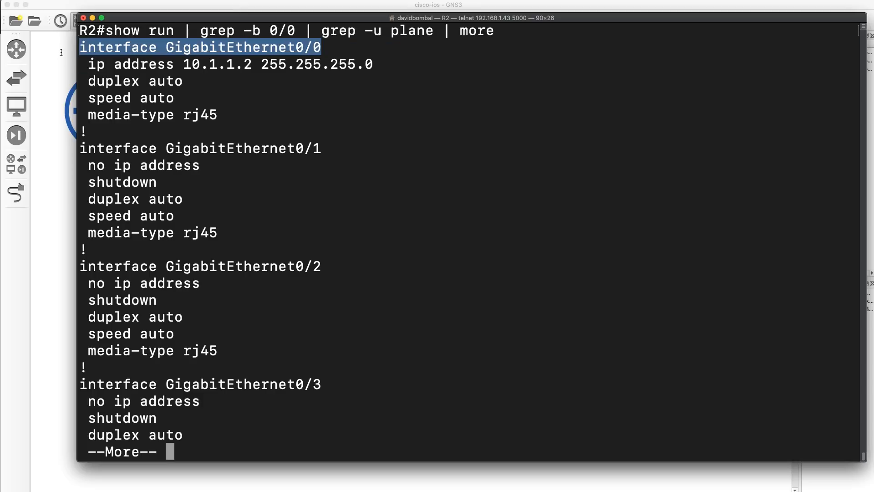
key(space)
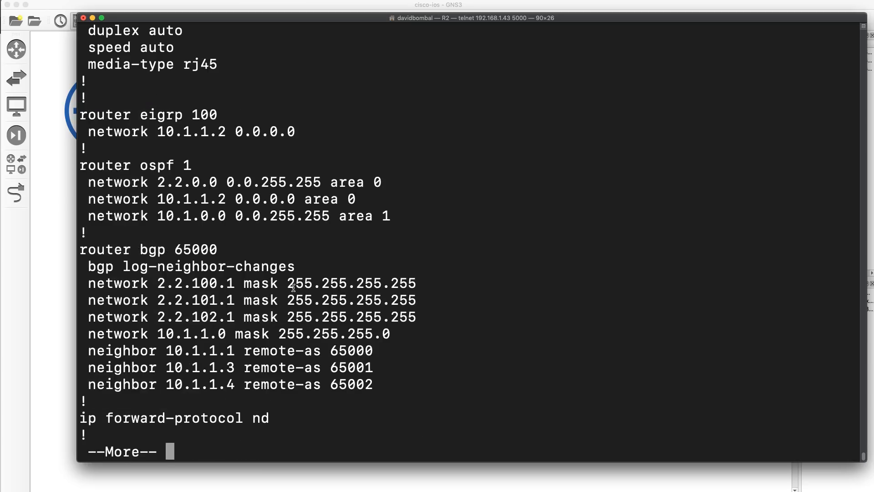
key(space)
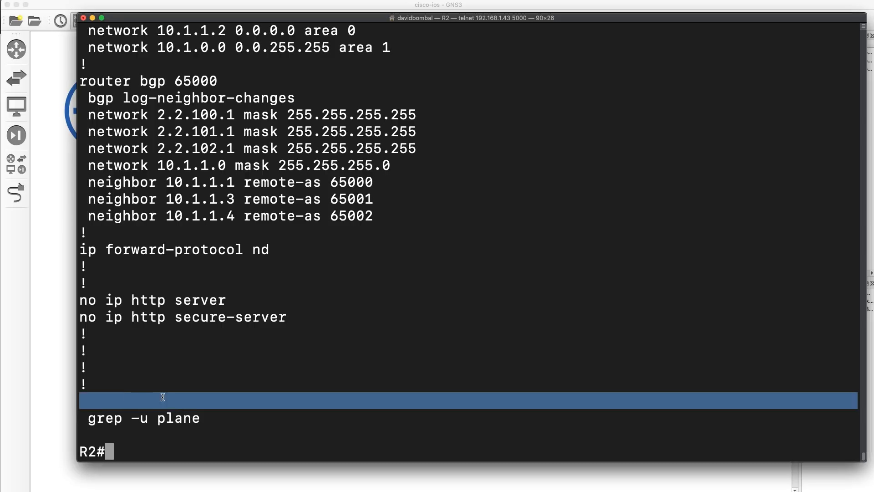
mouse_move(211, 401)
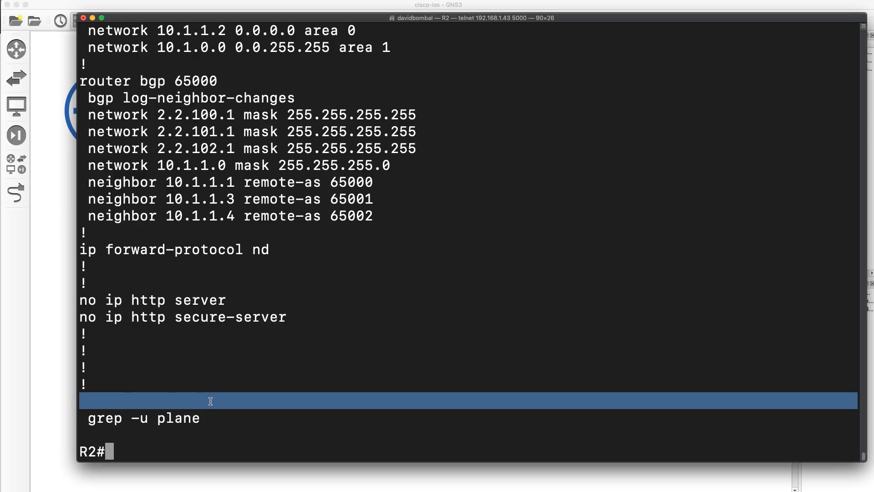
text(q)
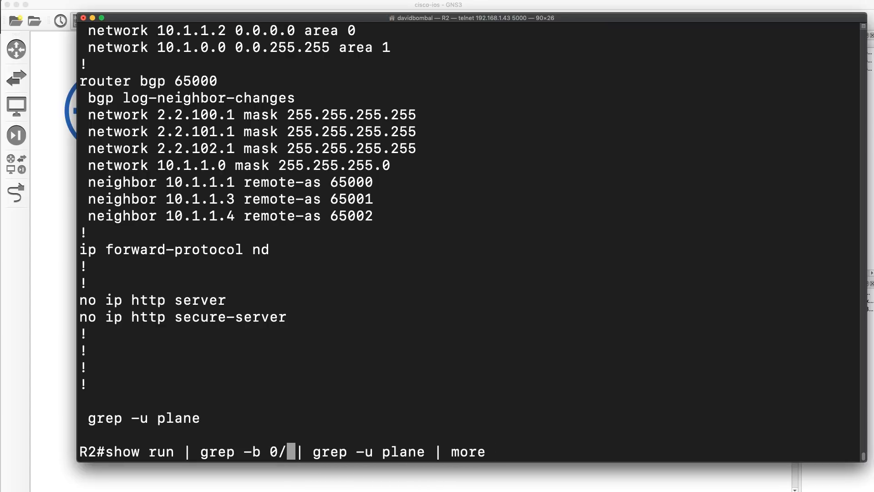
Rerun the filter with begin pattern face and mark the face match in an interface line
text(face)
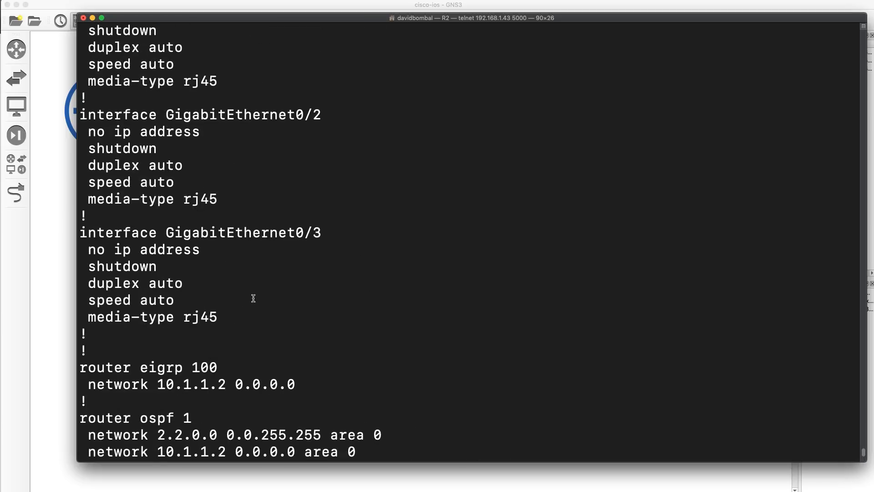
double_click(117, 233)
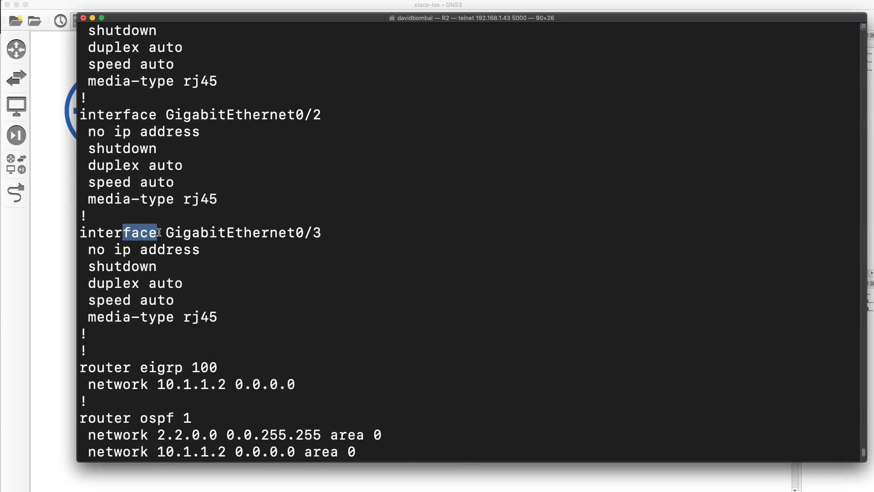